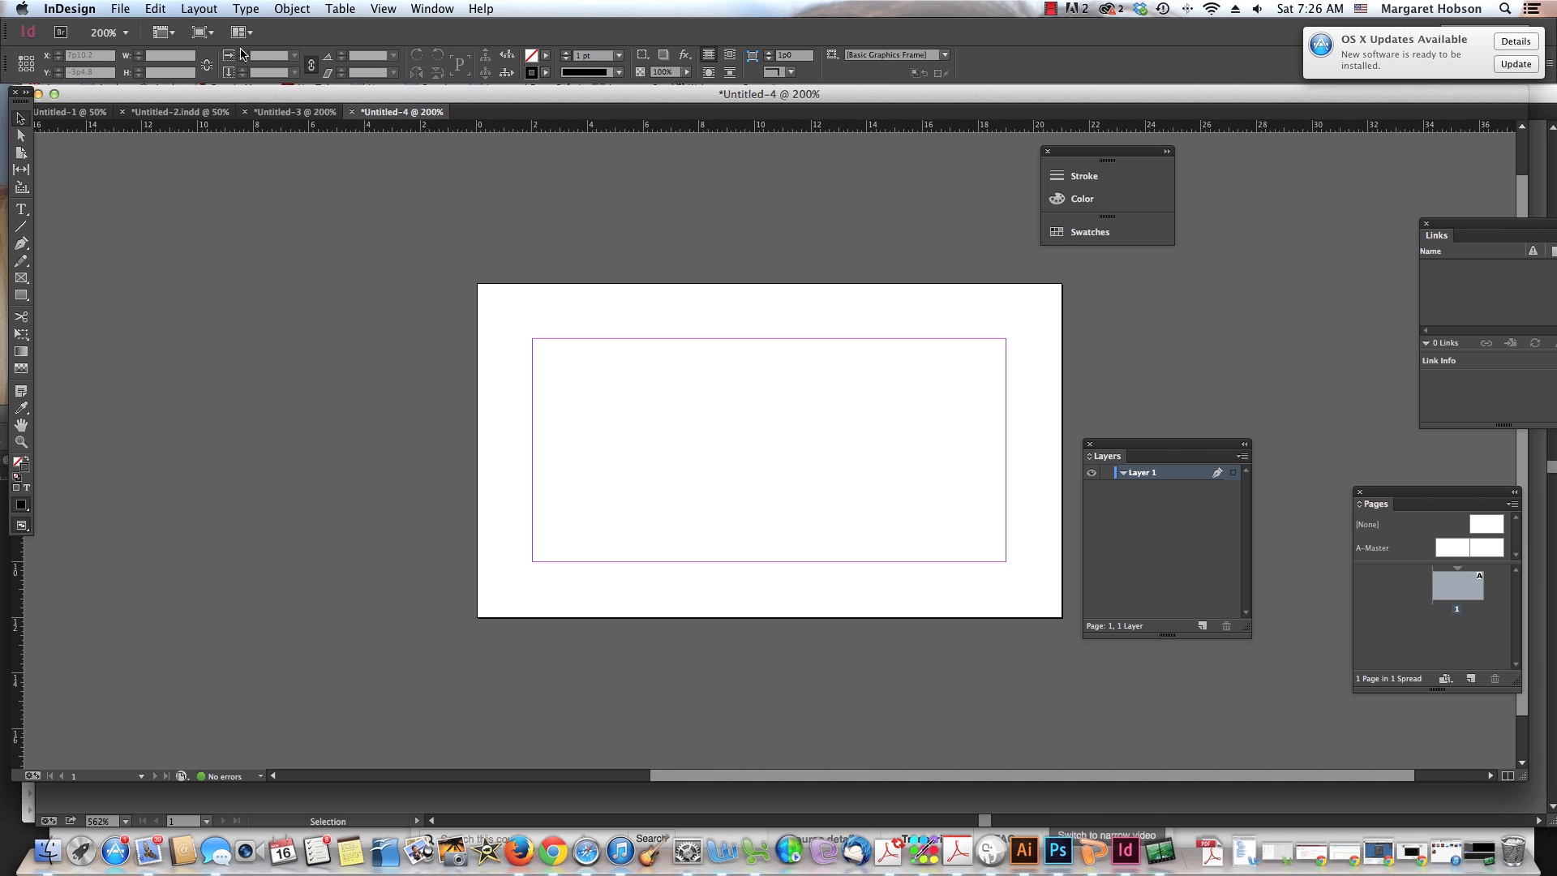
Step: Reveal the File menu's New choices for document, book, folio or library
click(119, 8)
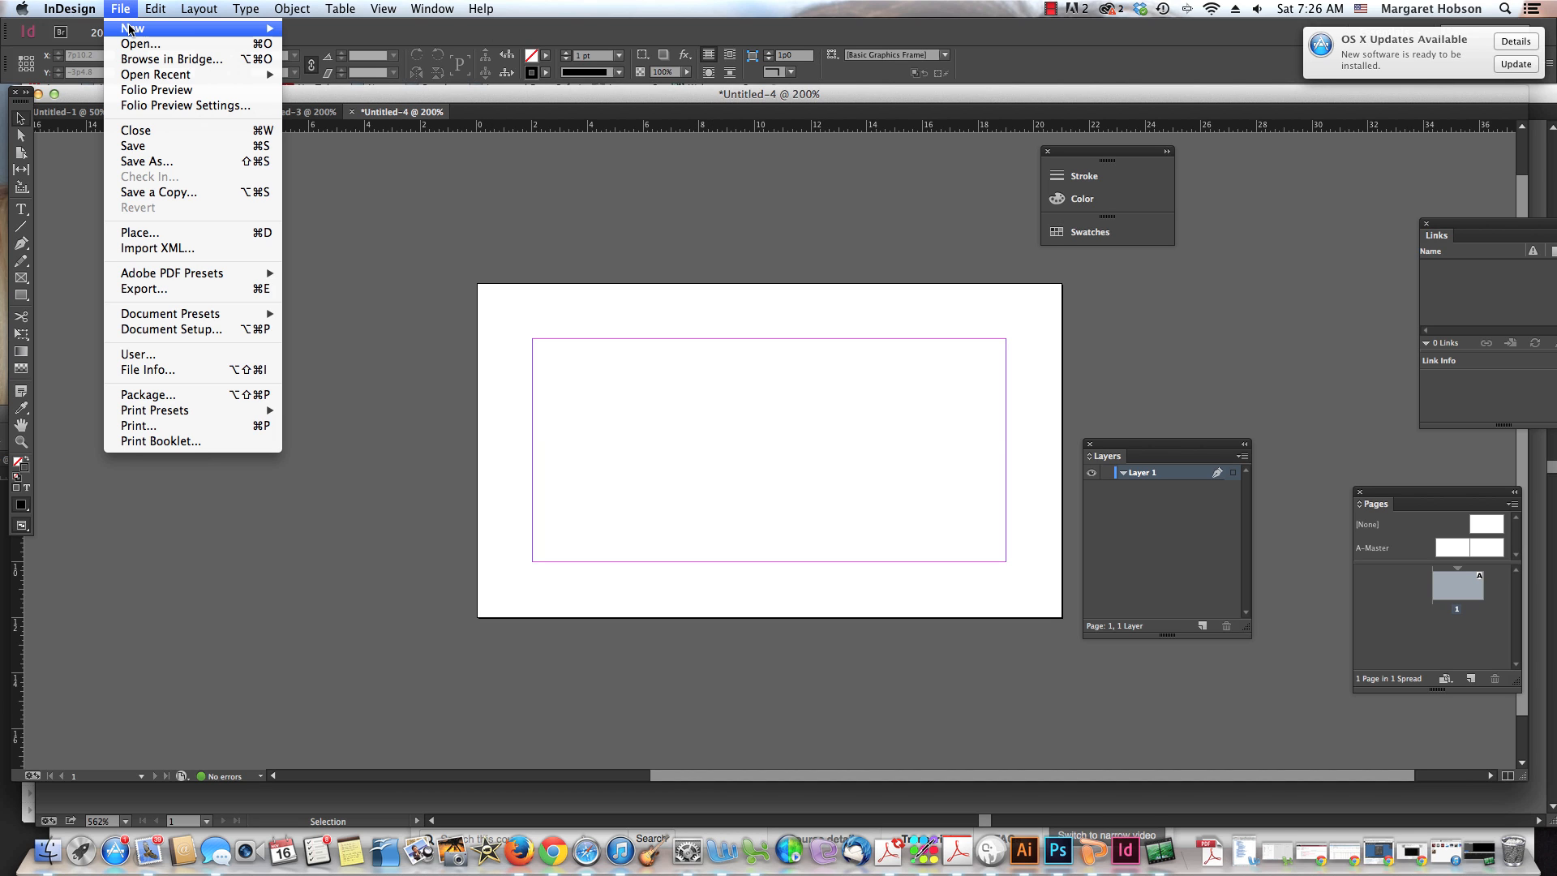
mouse_move(133, 27)
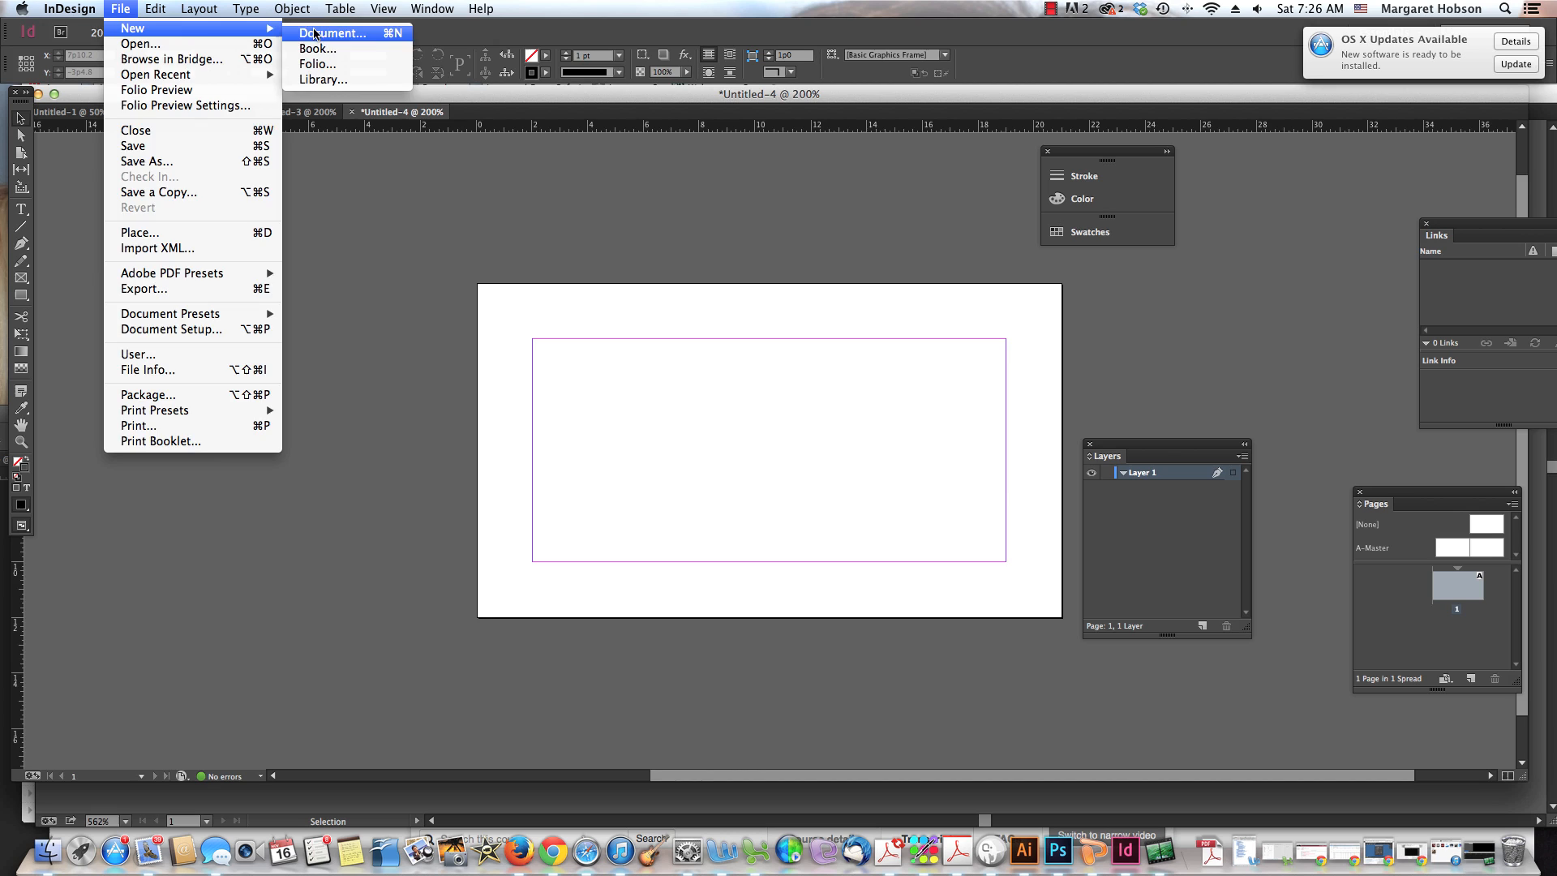
Step: Create a new single-sided Letter document with Facing Pages turned off
click(333, 32)
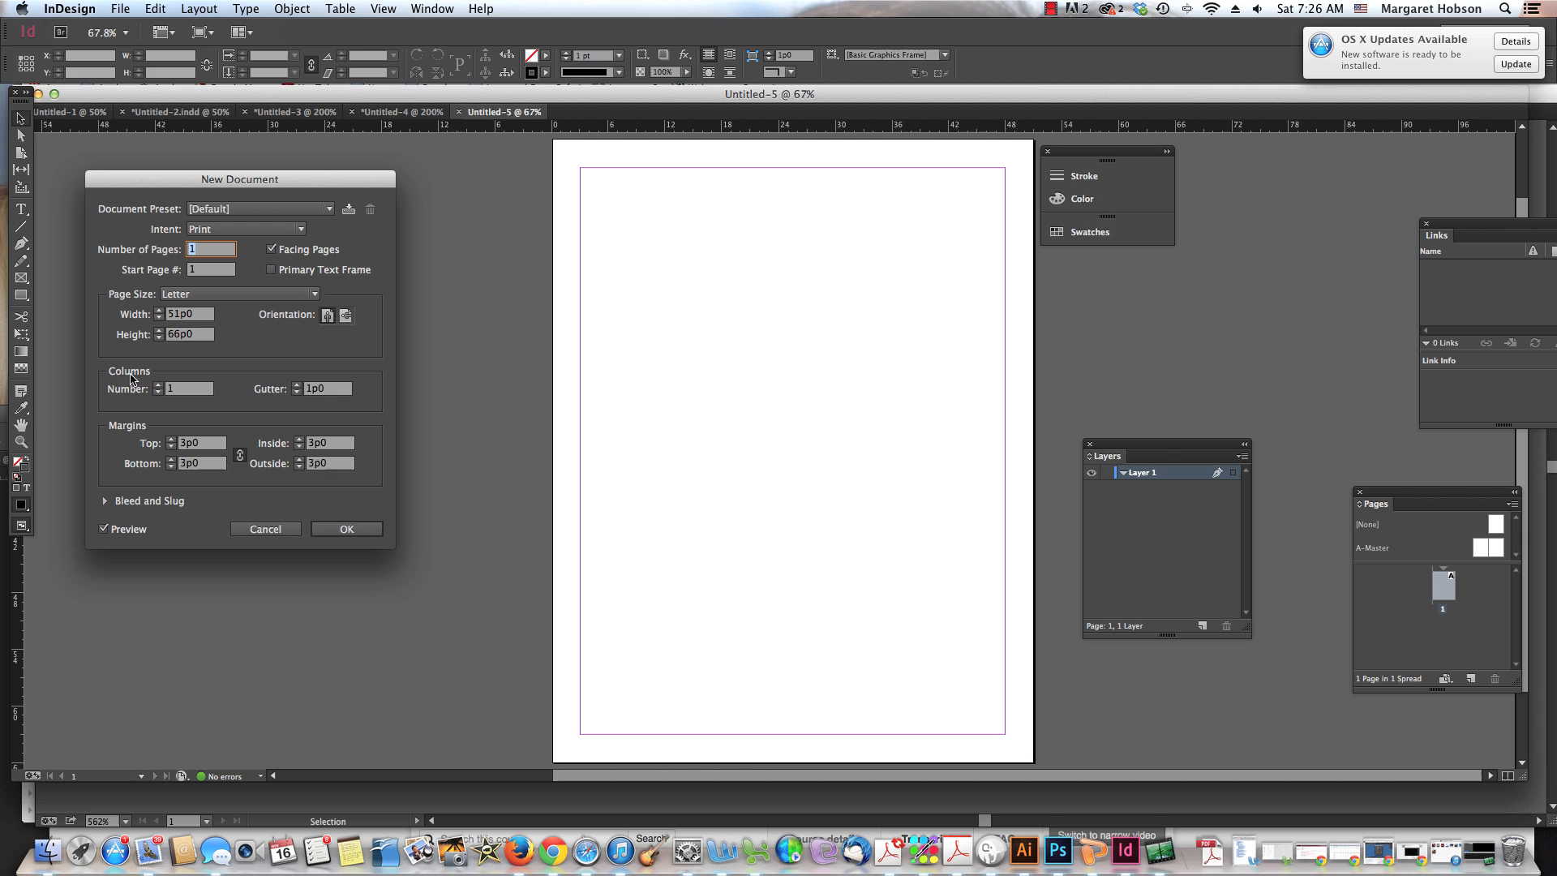
mouse_move(201, 318)
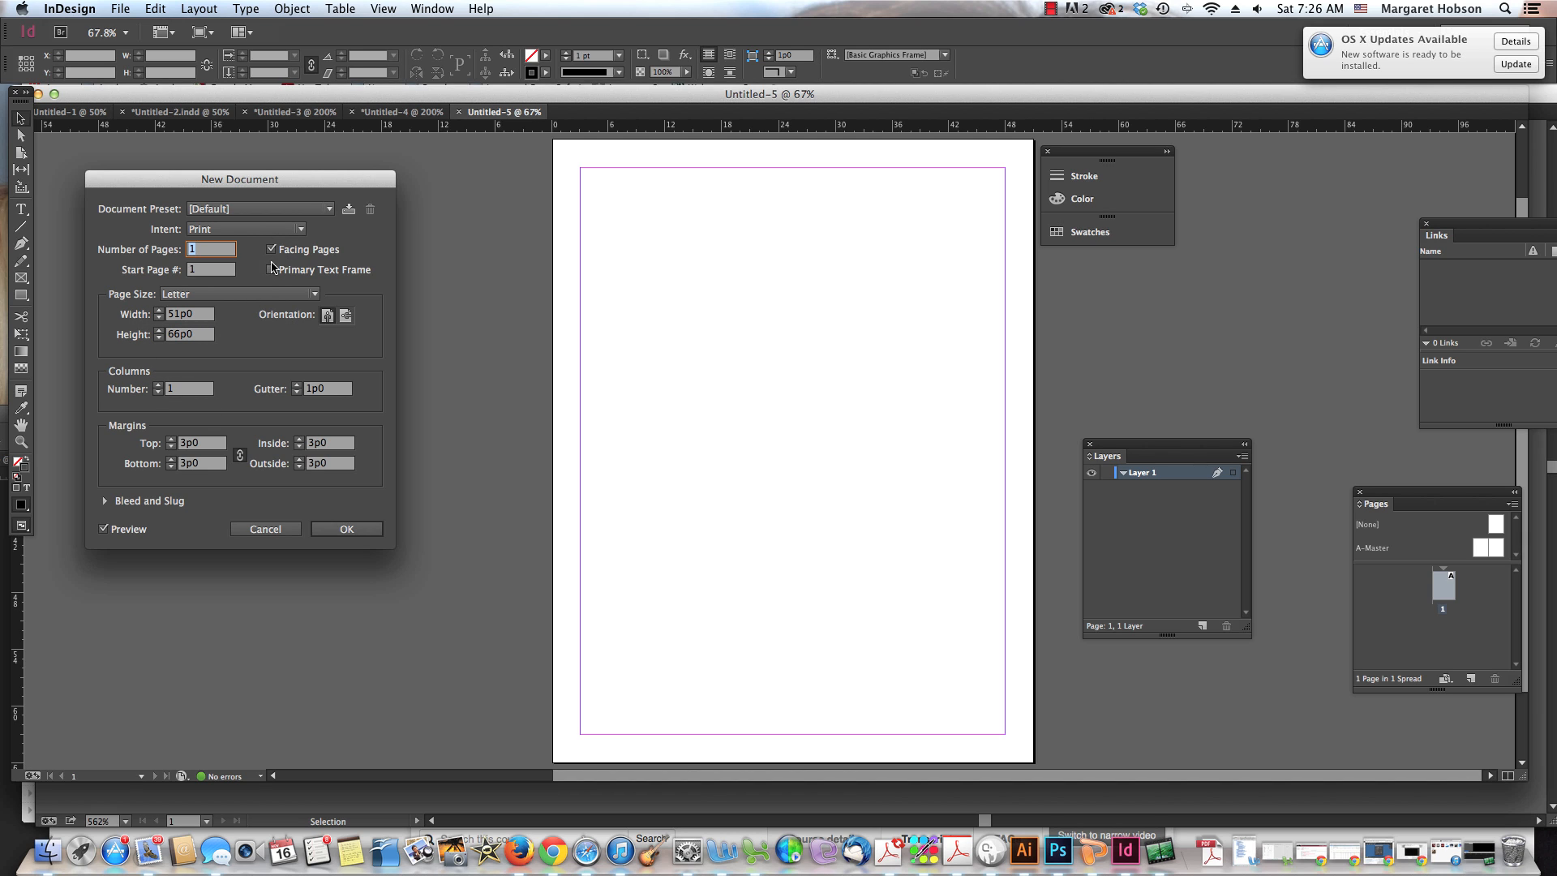
click(345, 529)
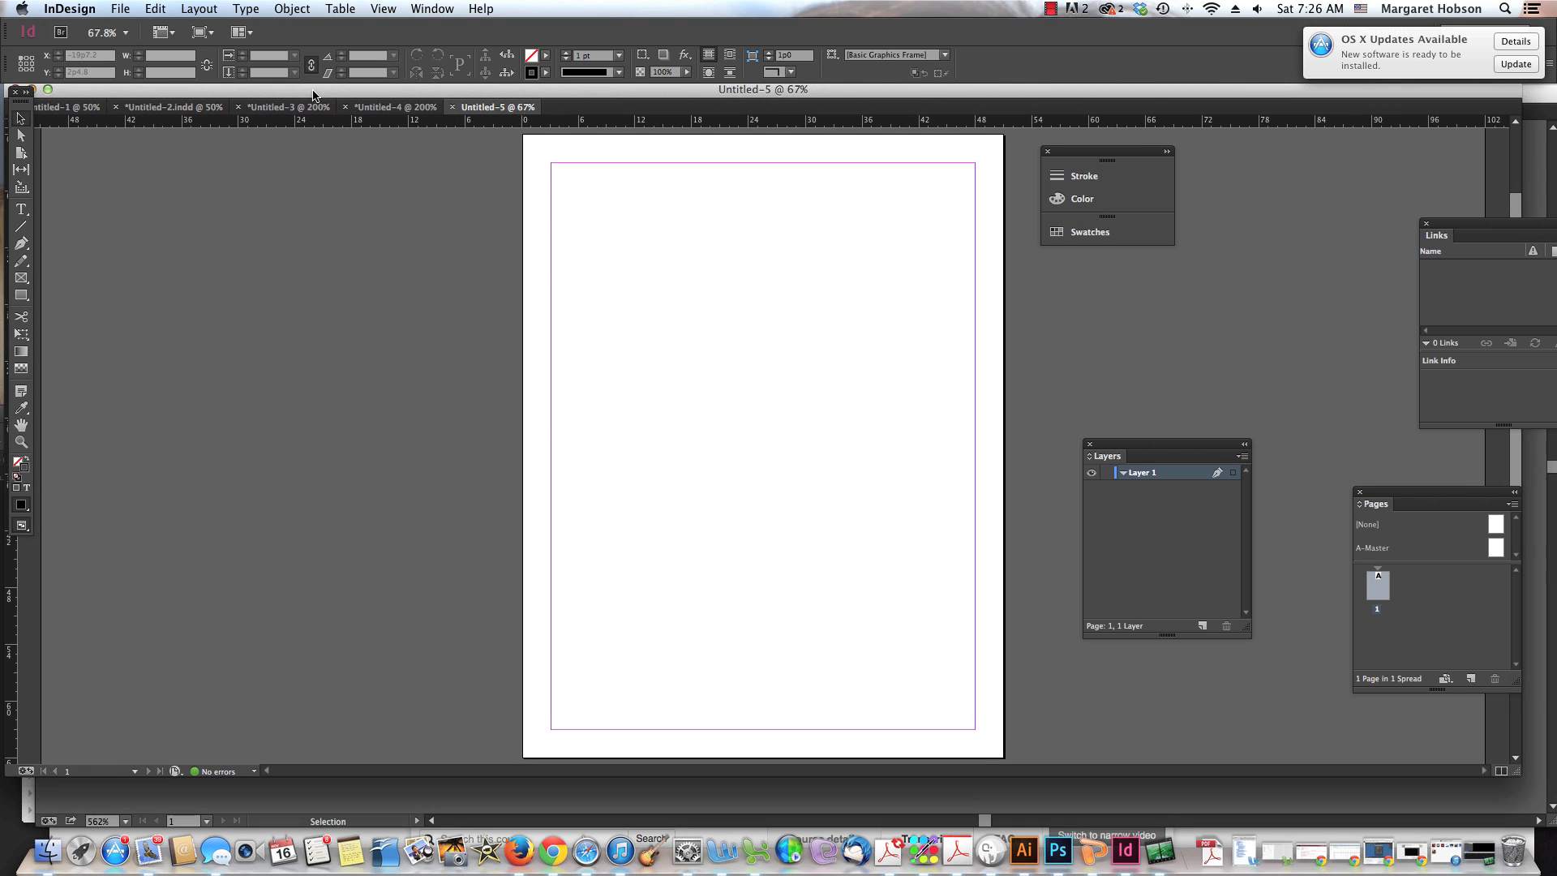
Step: Bring up Margins and Columns, showing 3p0 margins and one column
click(198, 9)
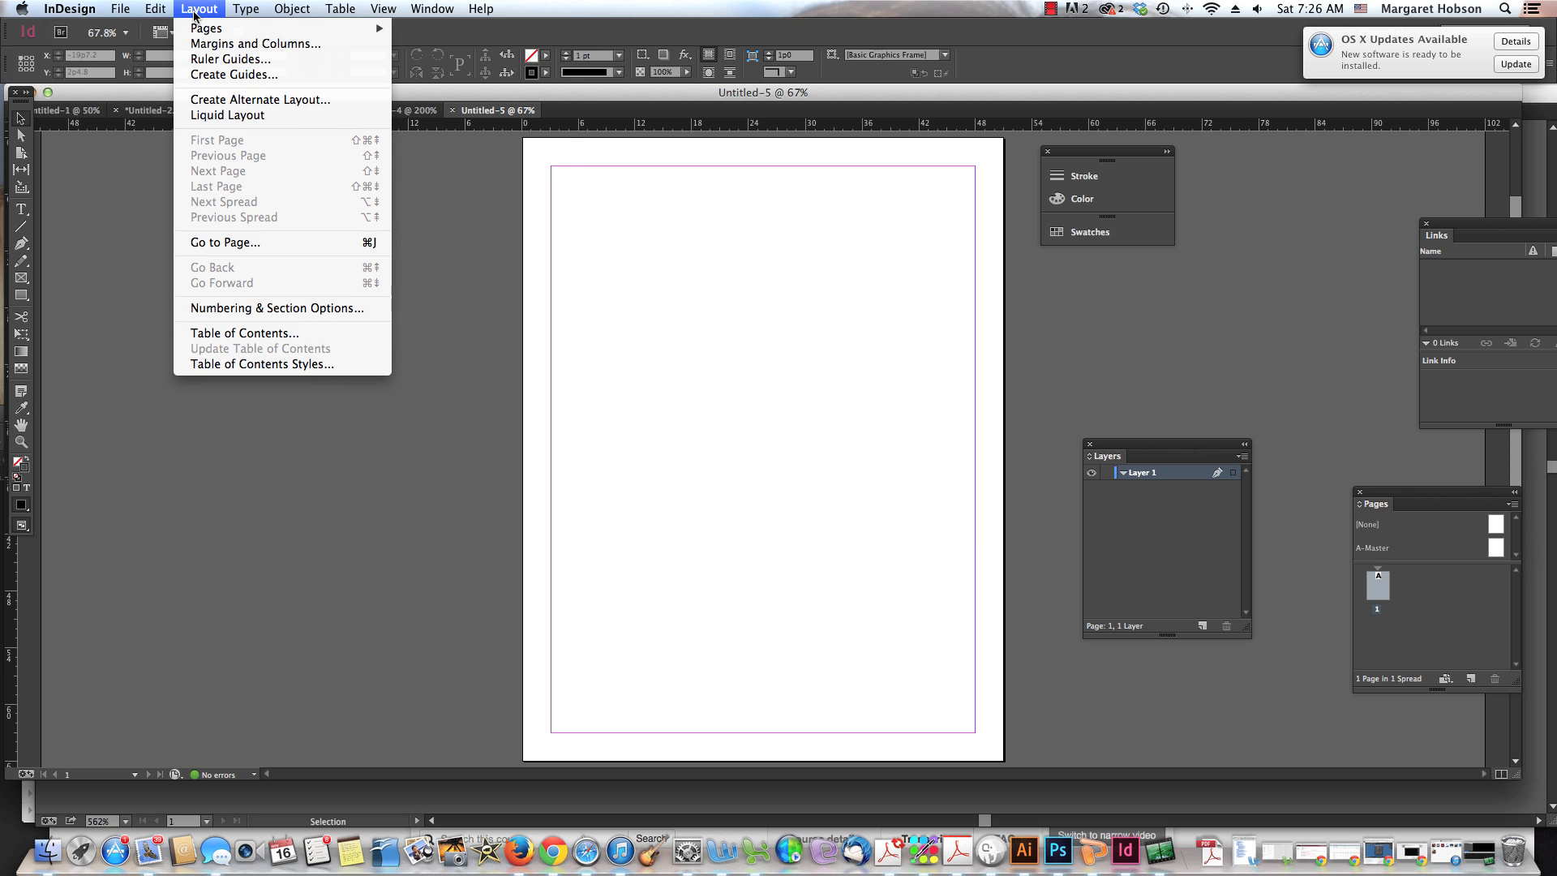
mouse_move(206, 27)
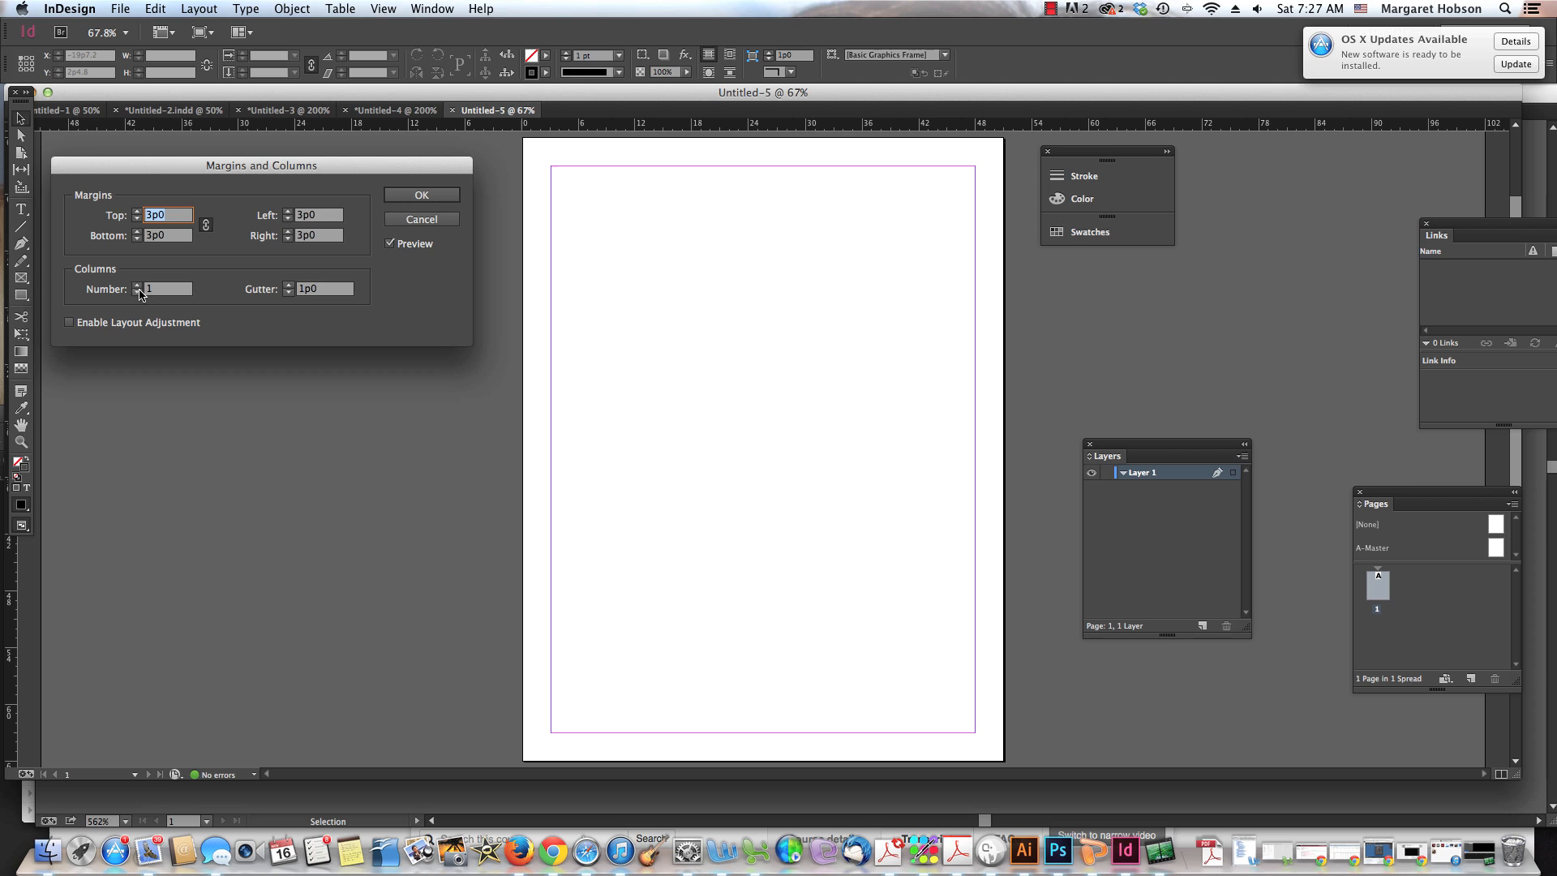
Step: Set two columns with a 1p3 gutter and all linked margins to 2p3
click(167, 289)
text(2)
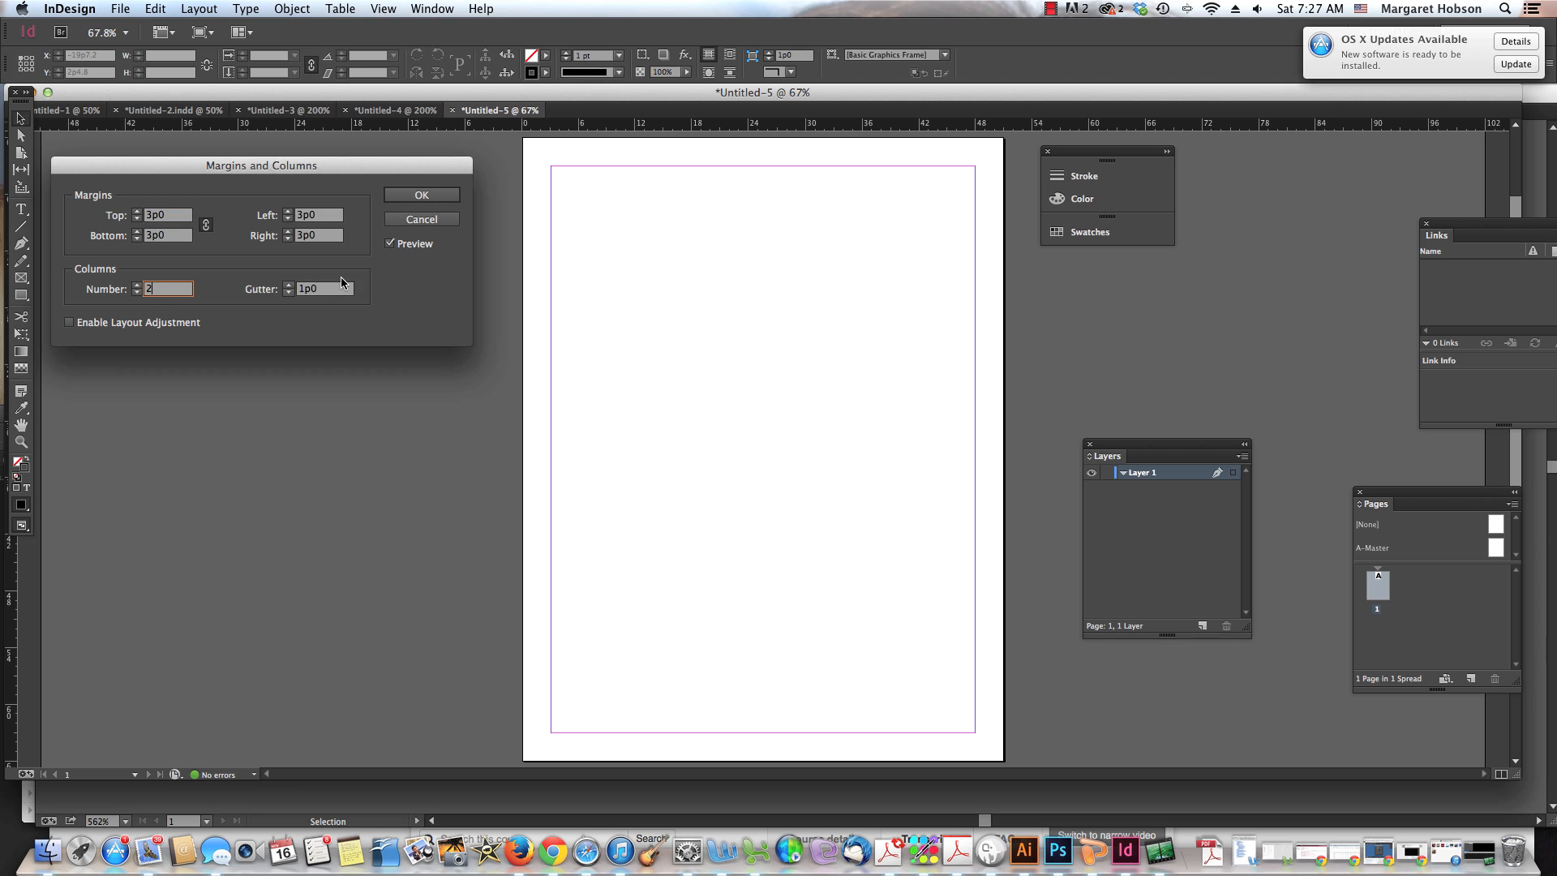
click(323, 289)
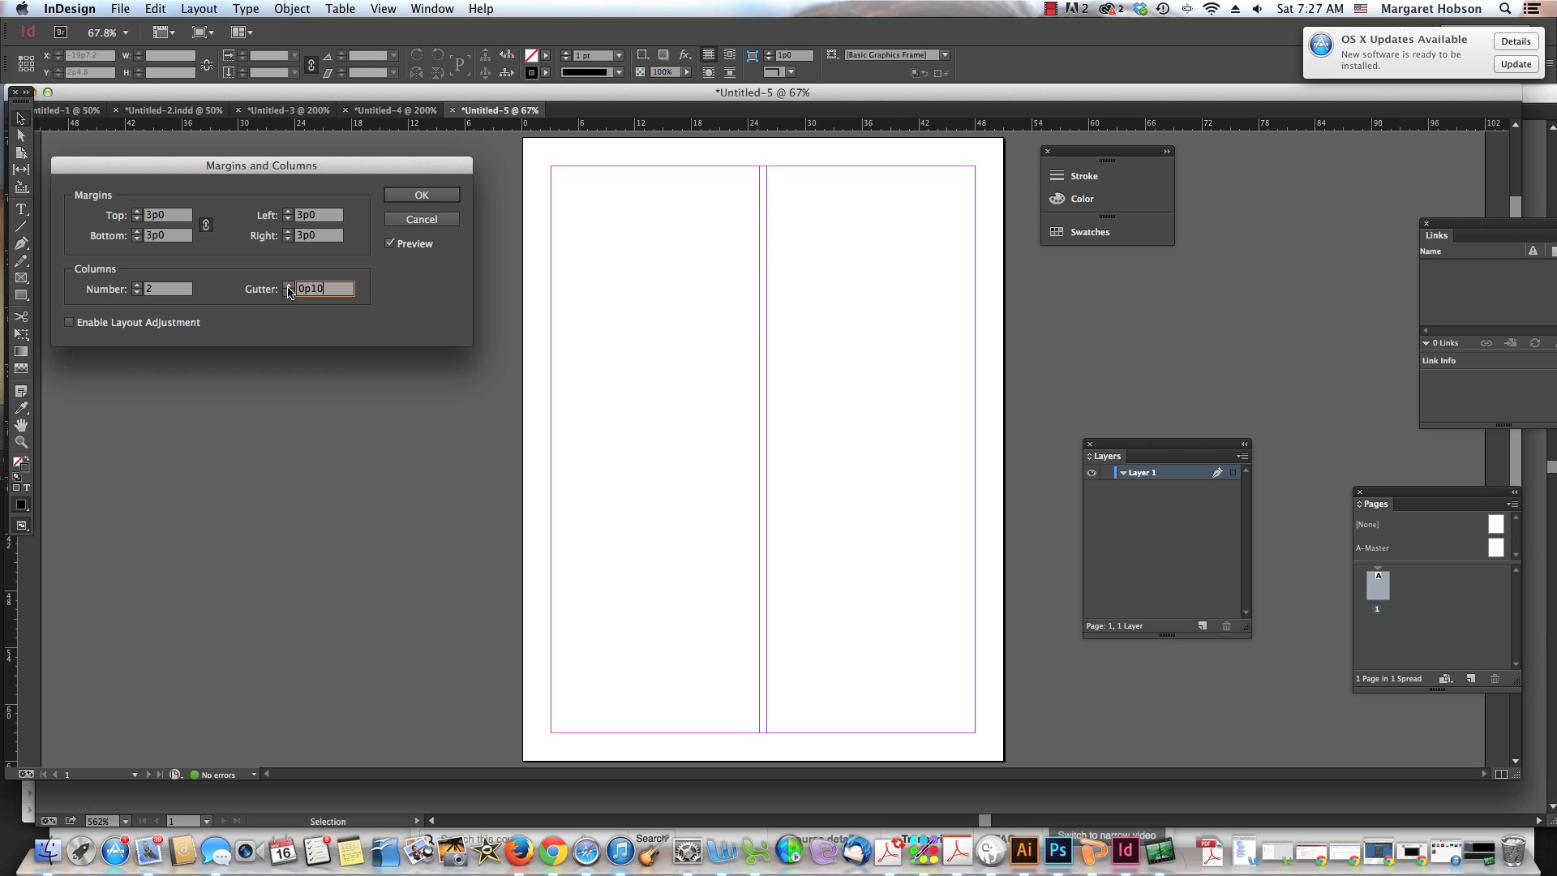
text(1p3)
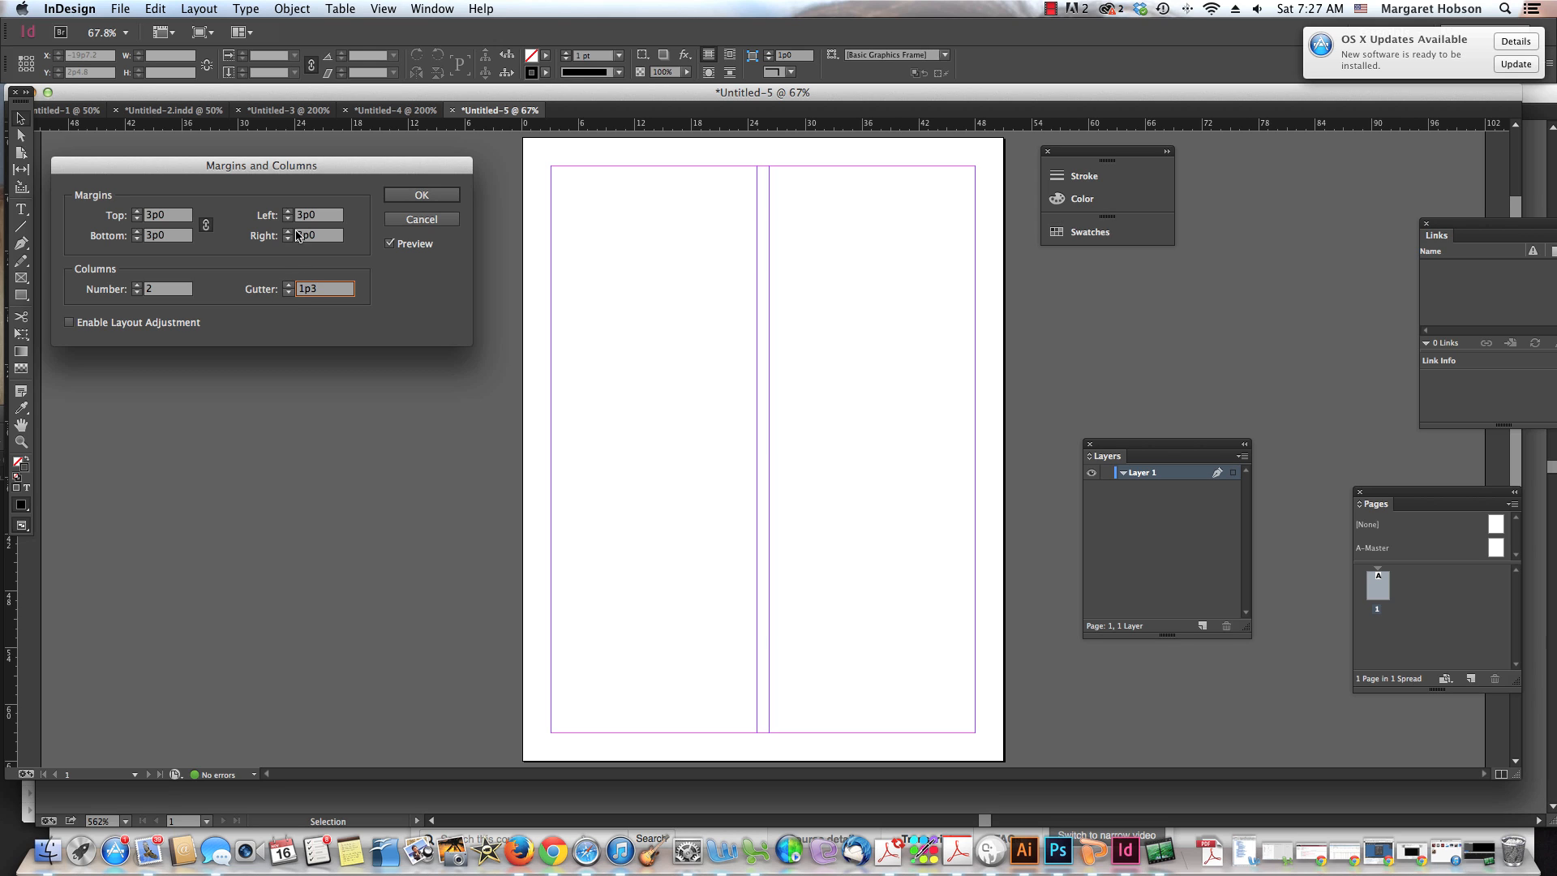
click(288, 239)
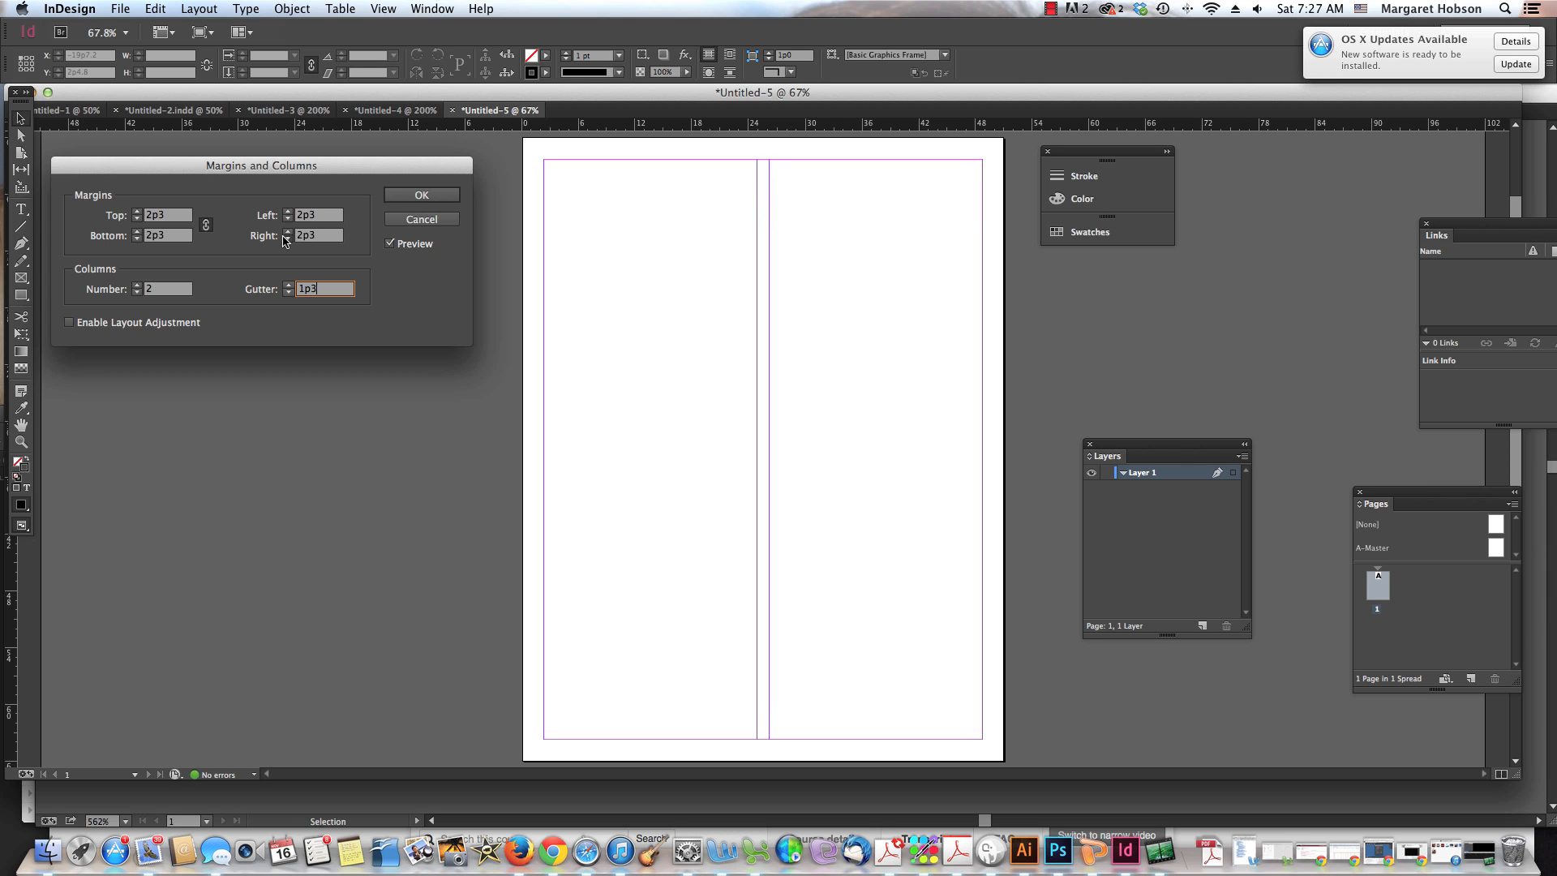
Step: Unlink the margins: top, bottom and right 2p0, left stepped down to 1p5
click(206, 224)
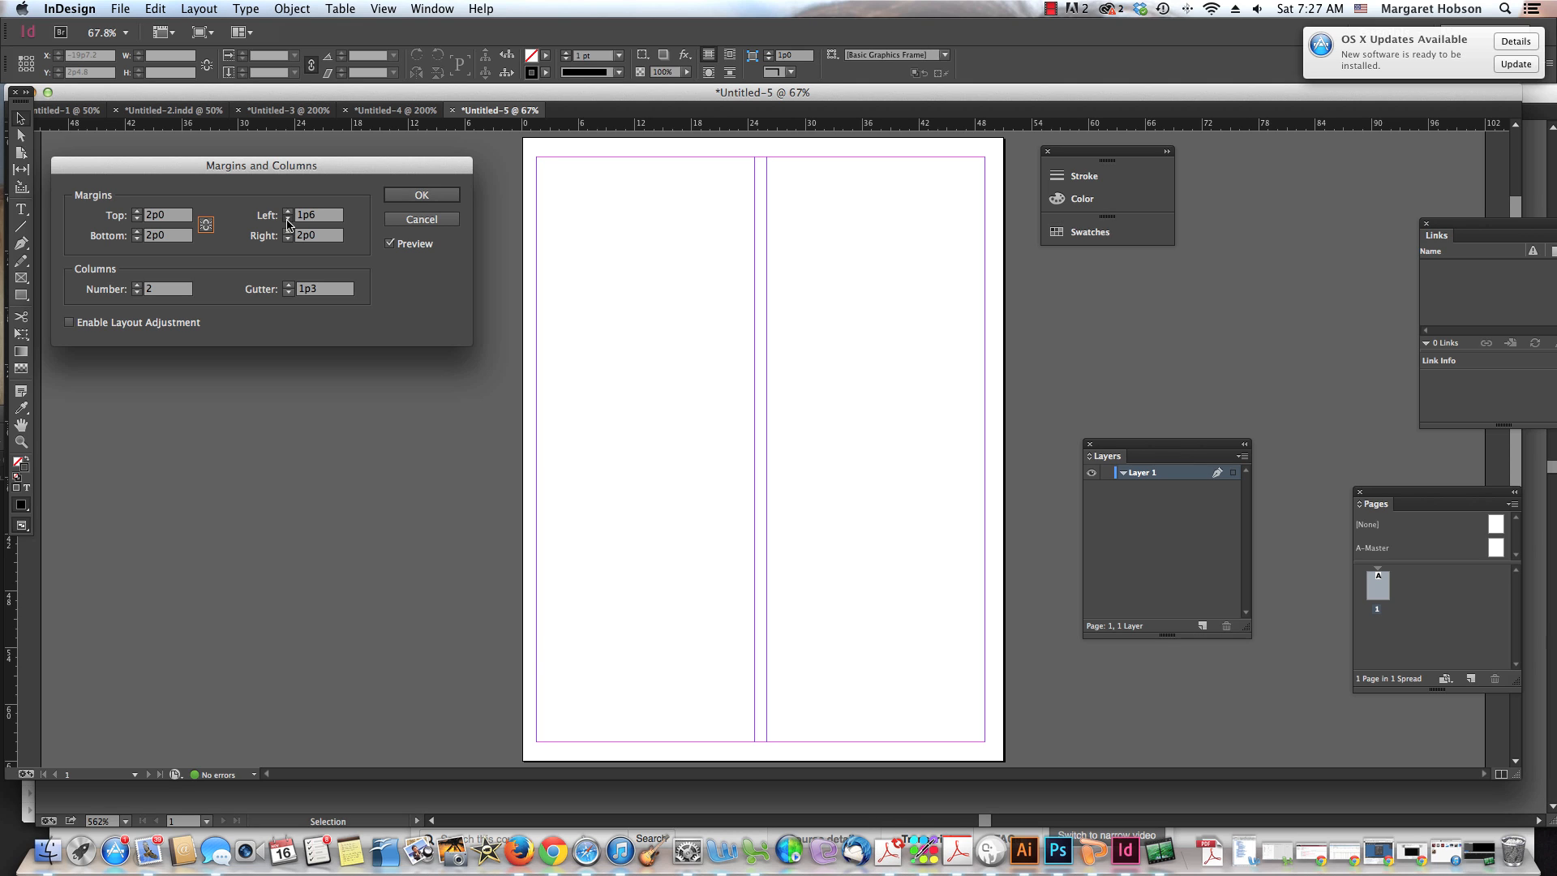
click(289, 219)
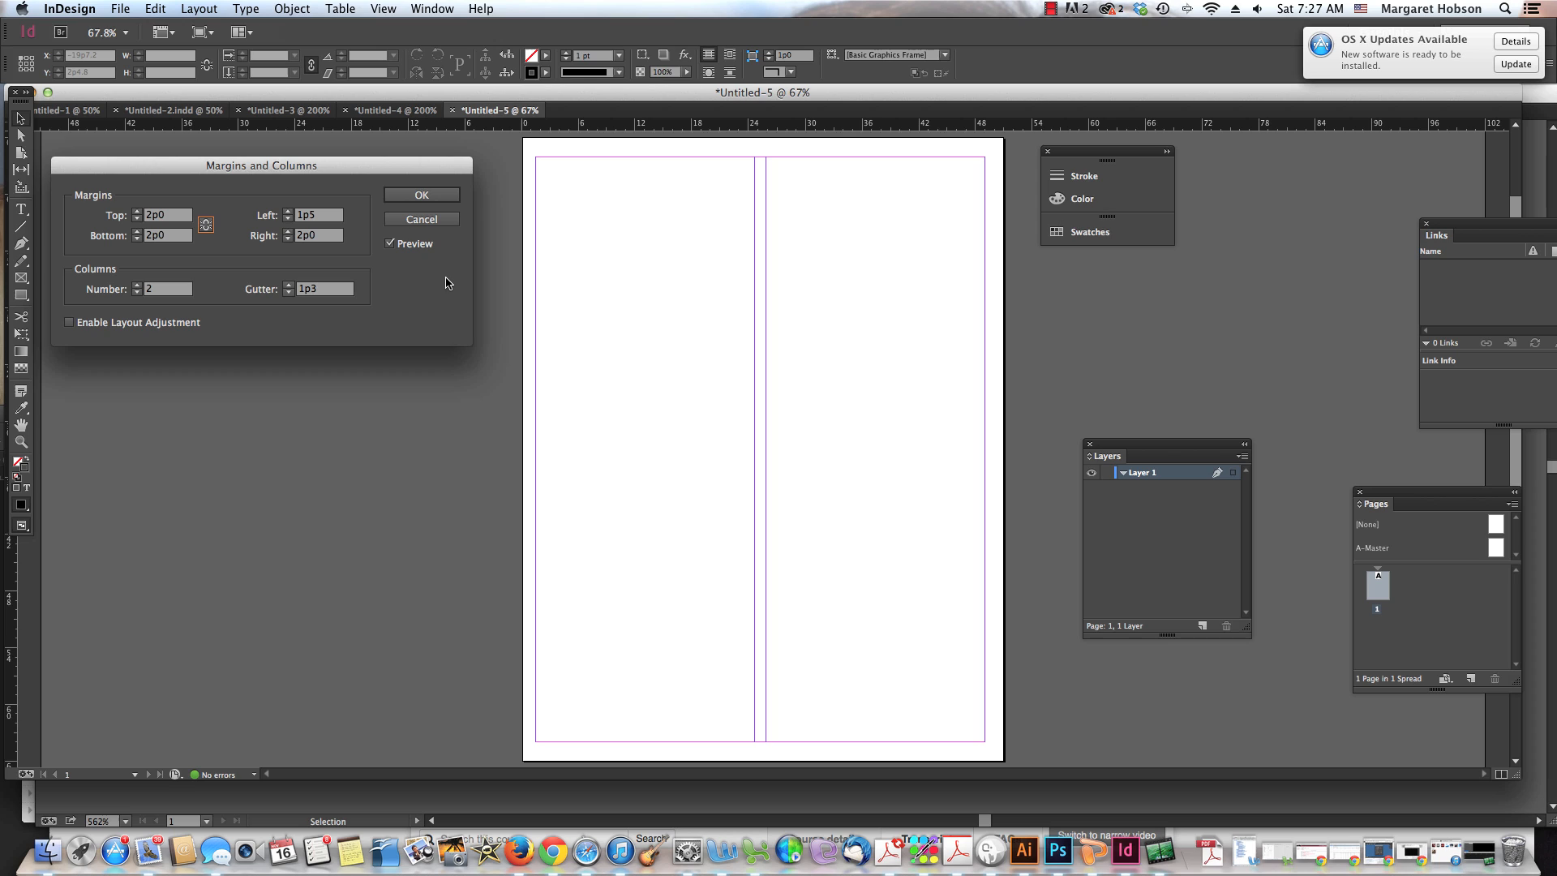